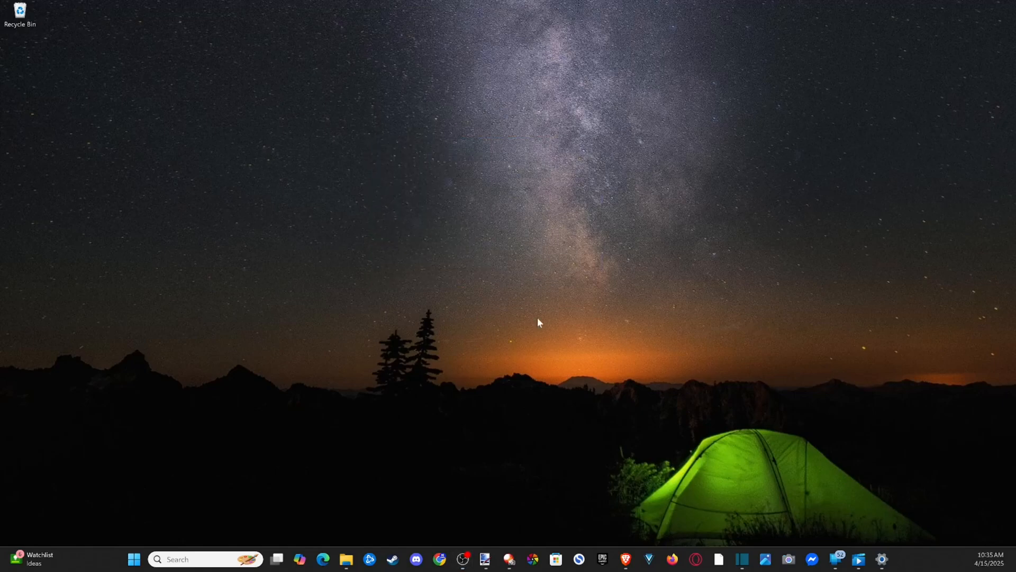
pyautogui.moveTo(446, 259)
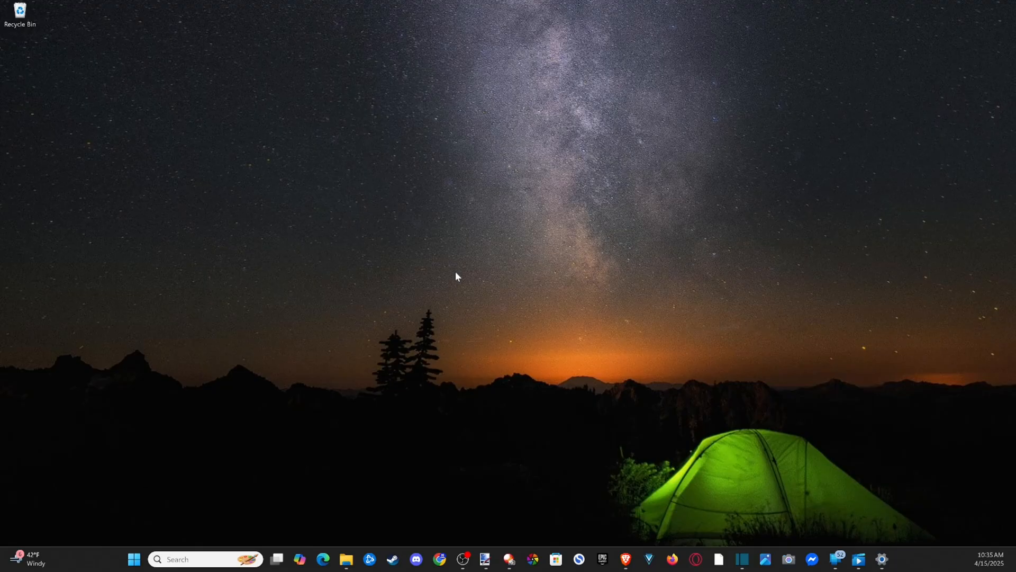
# Step: Bring up the desktop context menu from an empty area of the desktop
pyautogui.rightClick(457, 277)
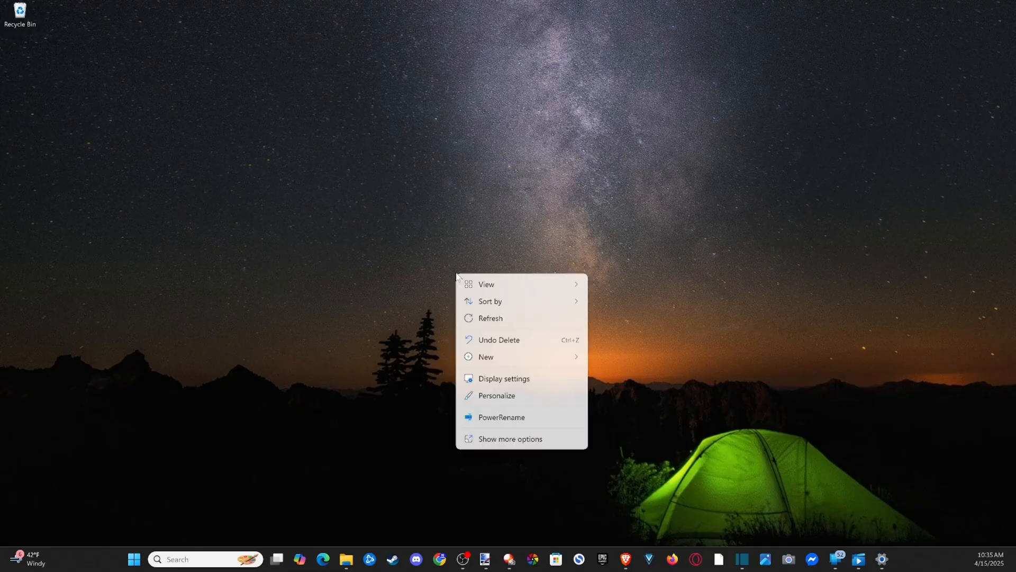
# Step: Go to the Display page, select displays 3 and 4, and expand Multiple displays
pyautogui.click(504, 378)
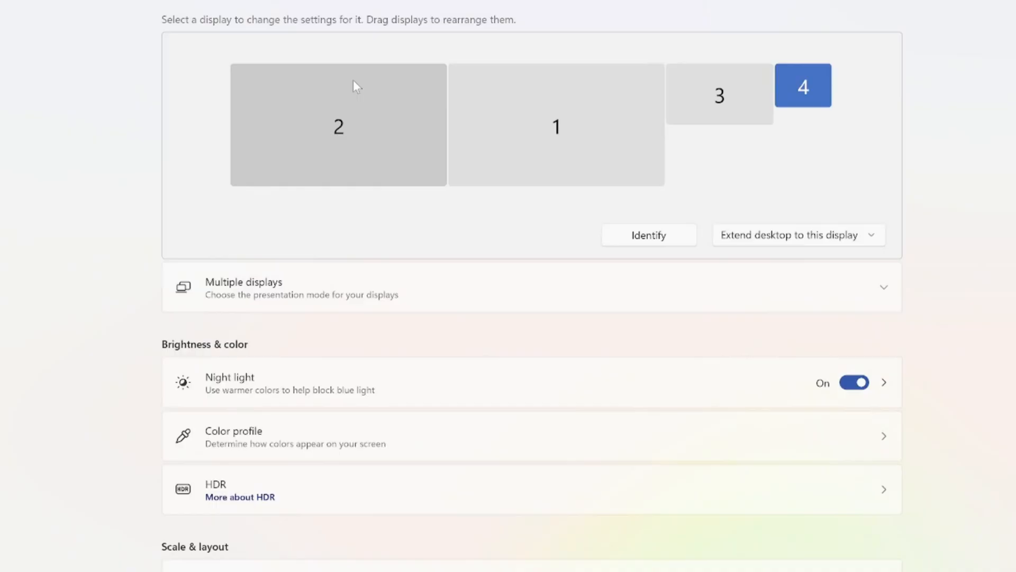
pyautogui.click(718, 95)
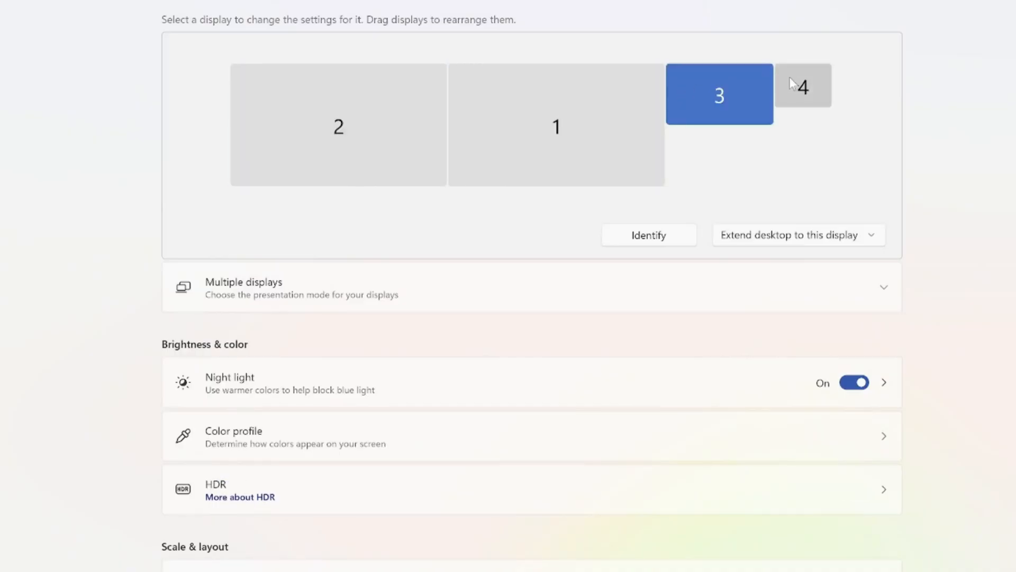
pyautogui.click(802, 85)
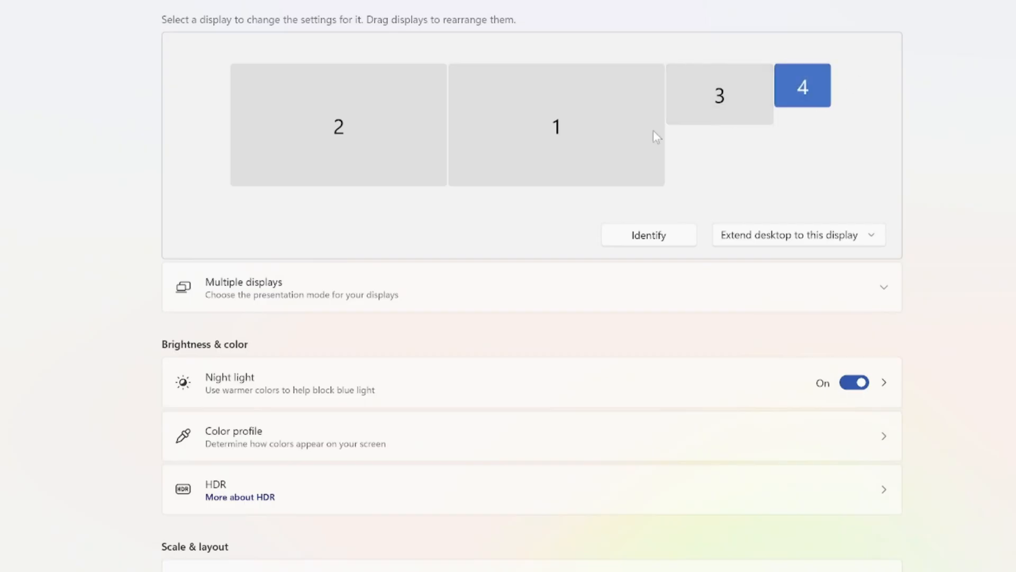
pyautogui.moveTo(893, 293)
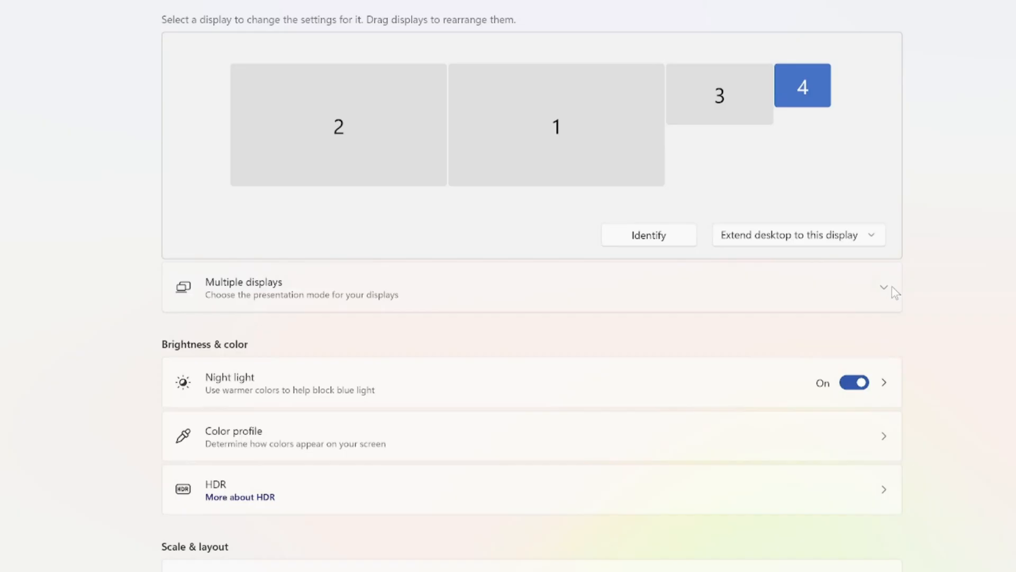
pyautogui.click(883, 286)
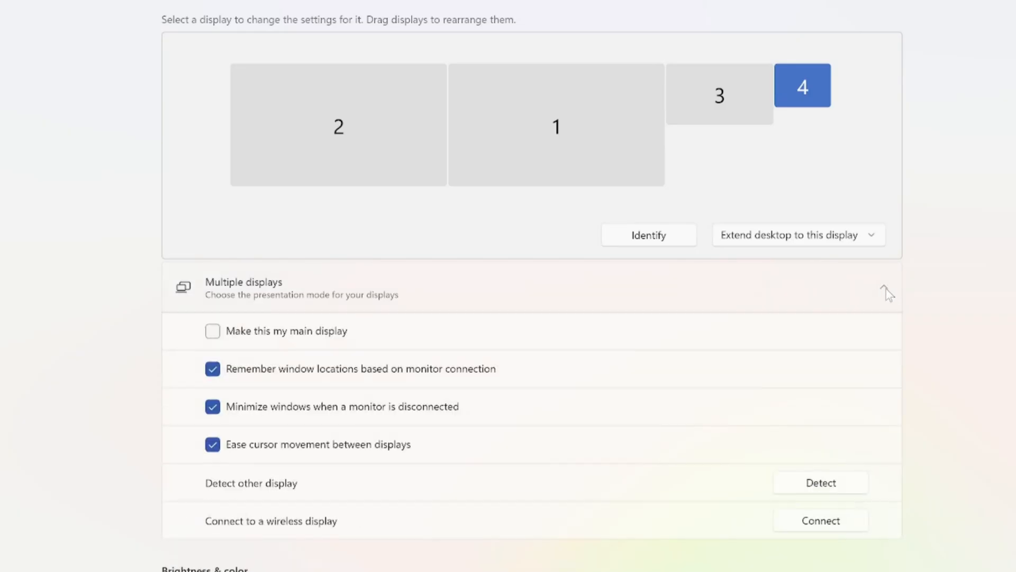
pyautogui.scroll(-3)
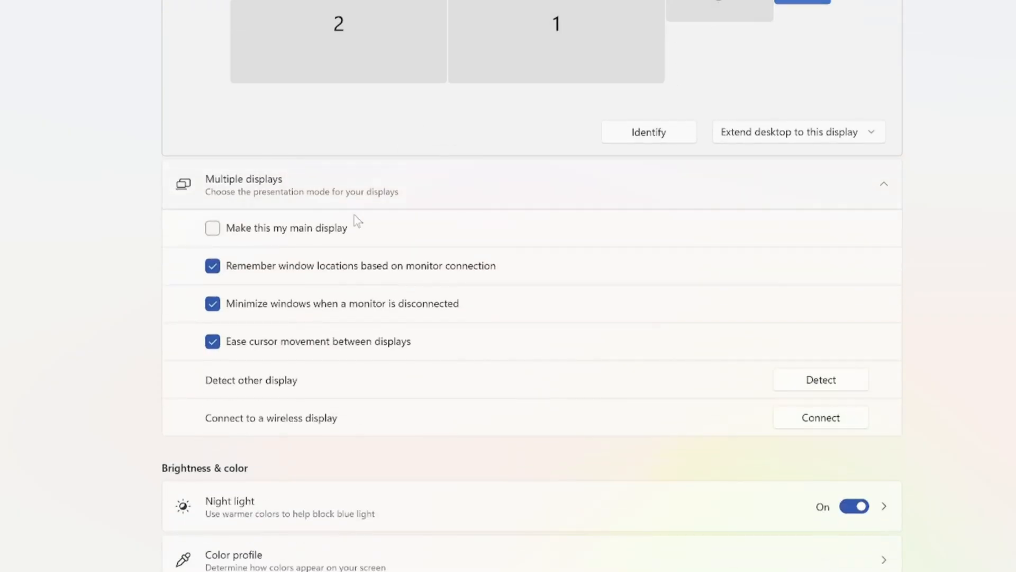
pyautogui.moveTo(479, 428)
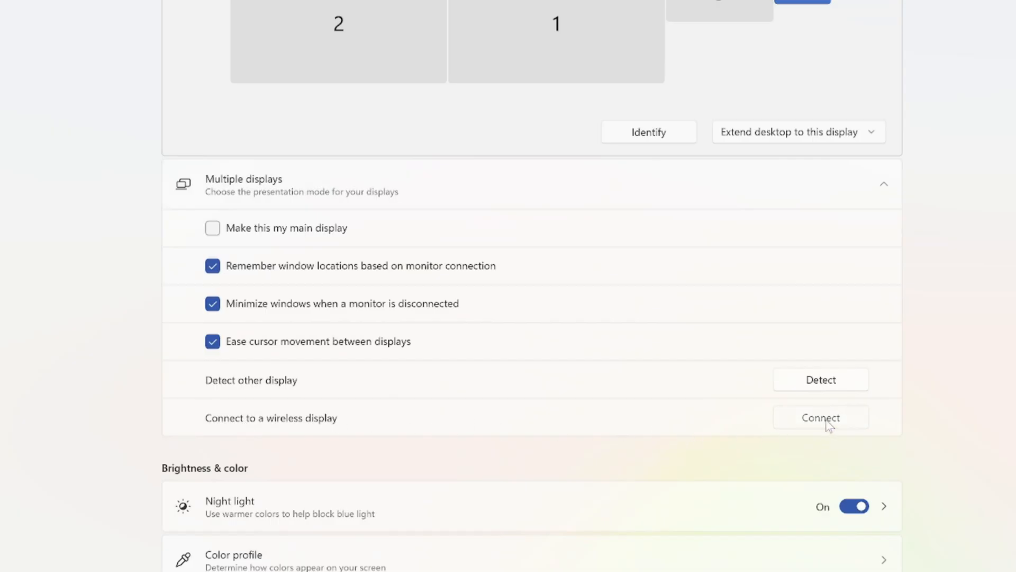
# Step: Start a wireless display search until the Cast panel lists Lords Best TV
pyautogui.click(821, 417)
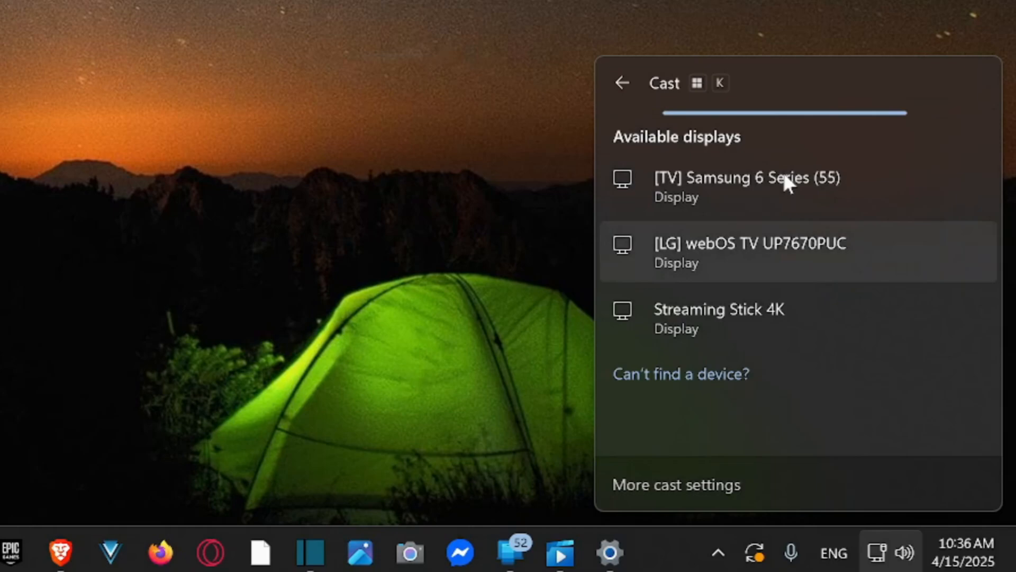
pyautogui.moveTo(680, 341)
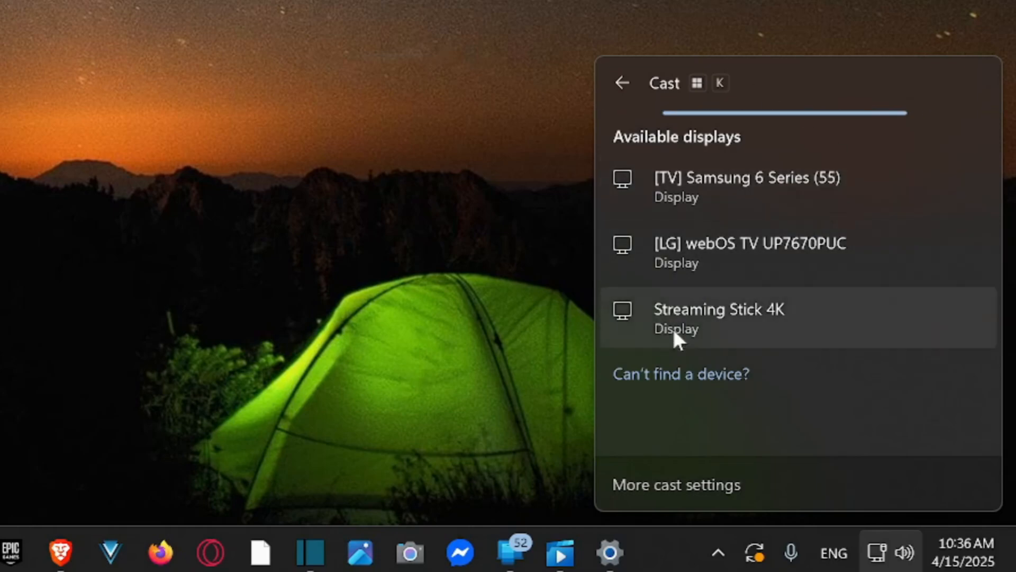
pyautogui.moveTo(658, 235)
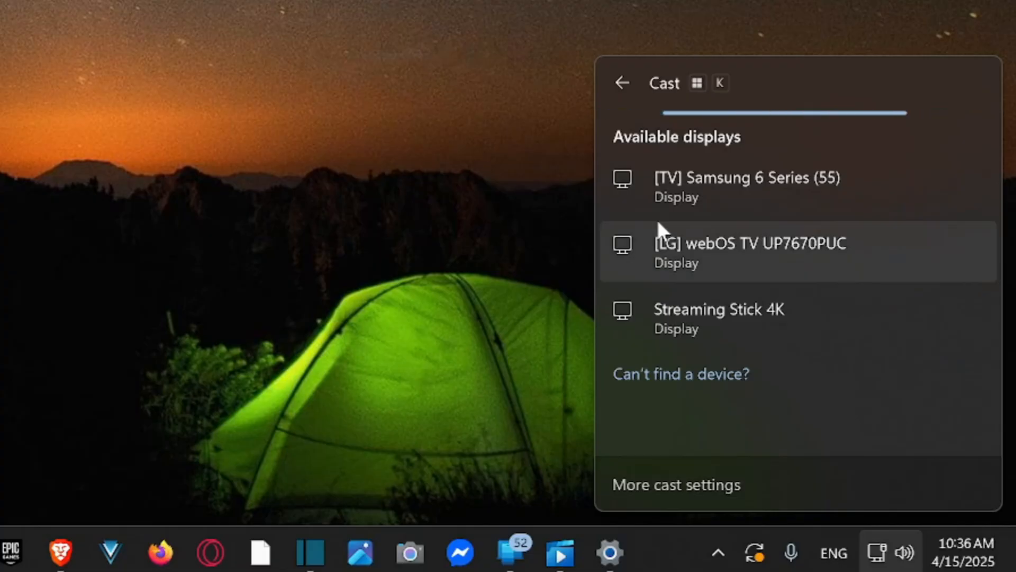
pyautogui.moveTo(693, 289)
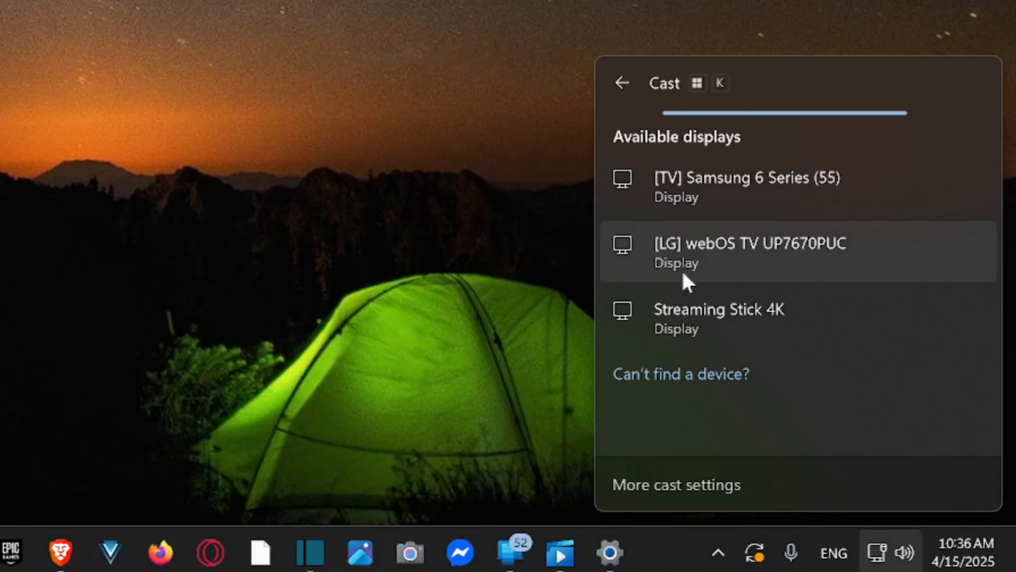
pyautogui.moveTo(779, 312)
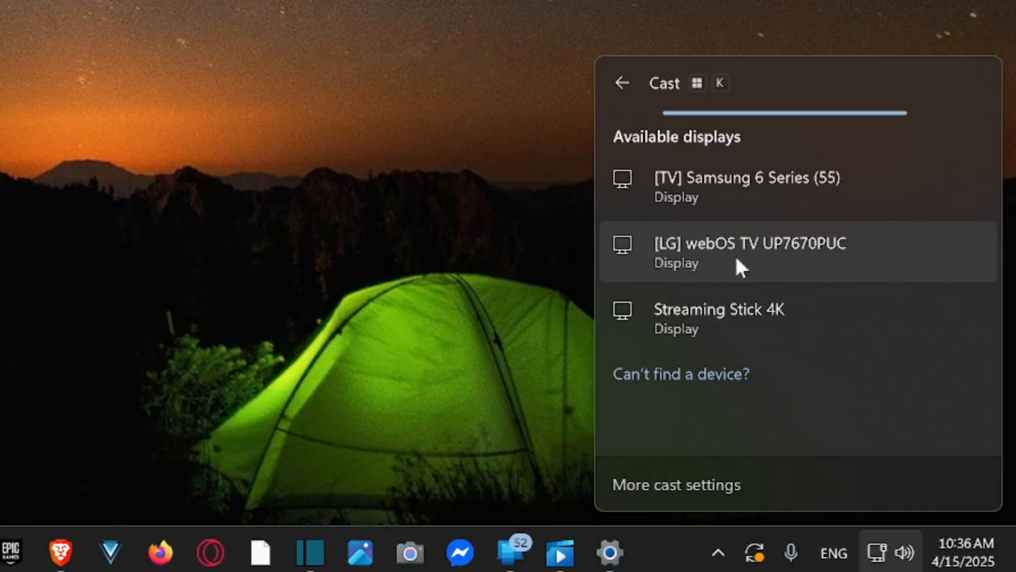
pyautogui.moveTo(820, 289)
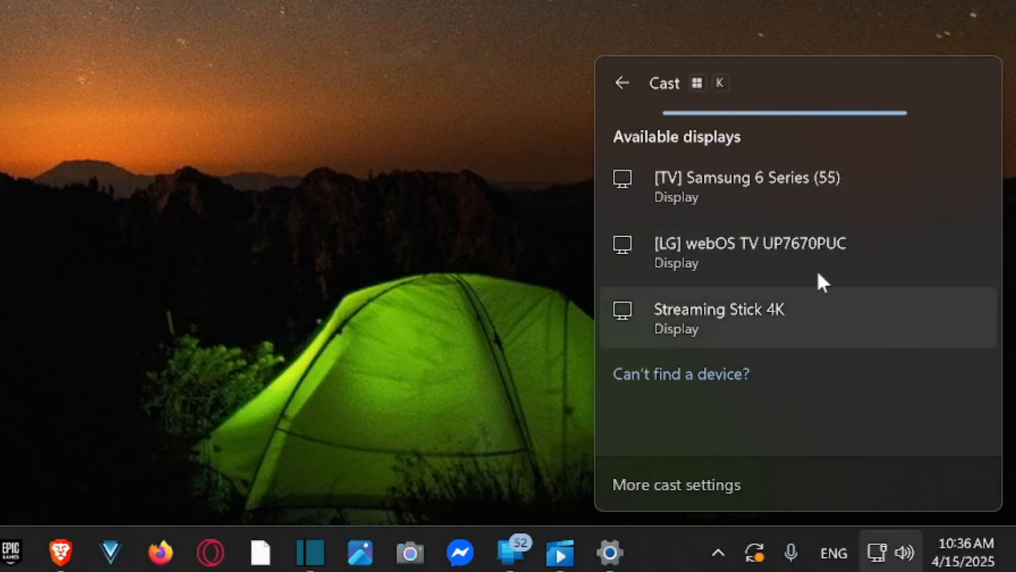
pyautogui.moveTo(730, 201)
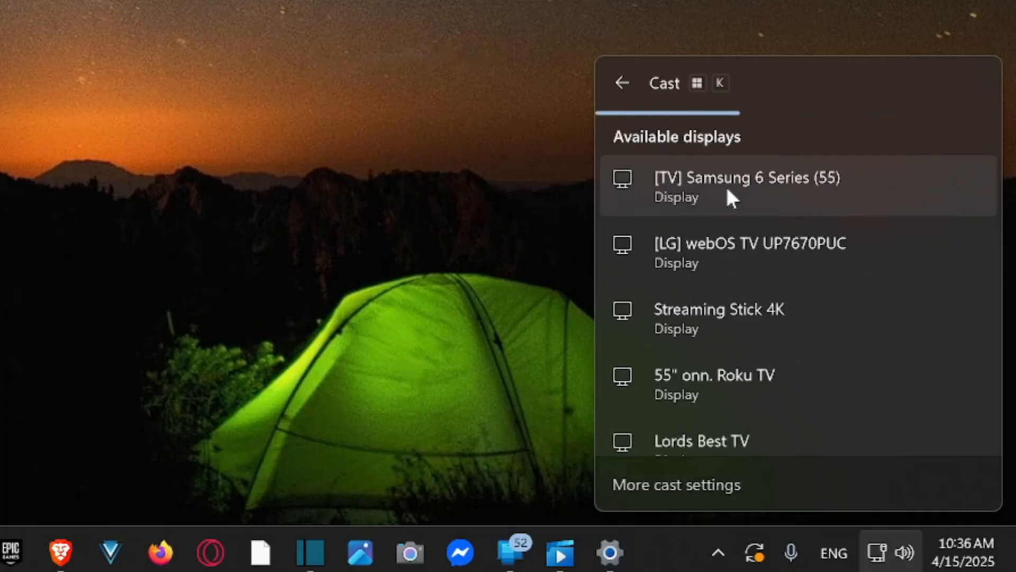
pyautogui.scroll(-3)
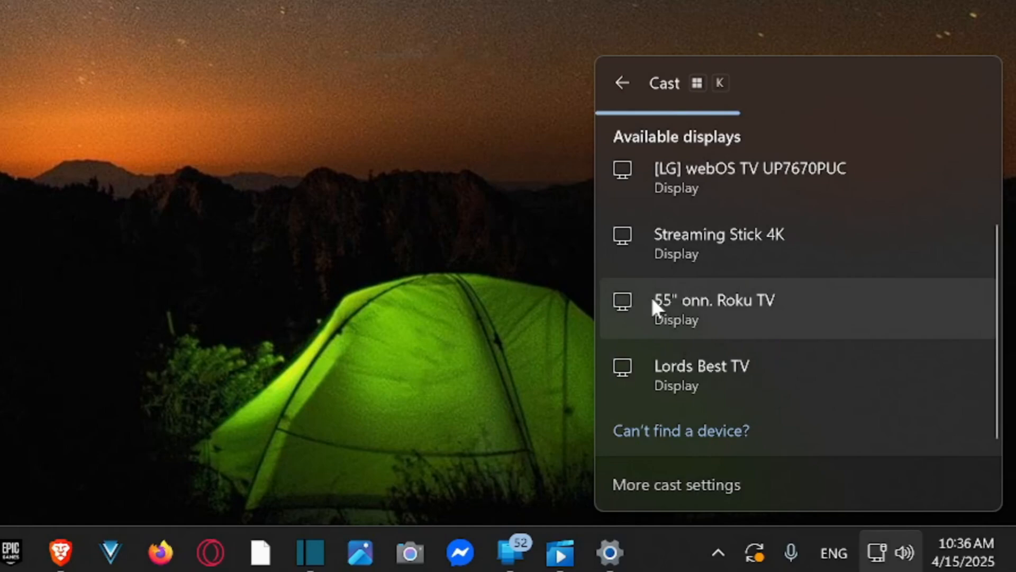
pyautogui.moveTo(675, 327)
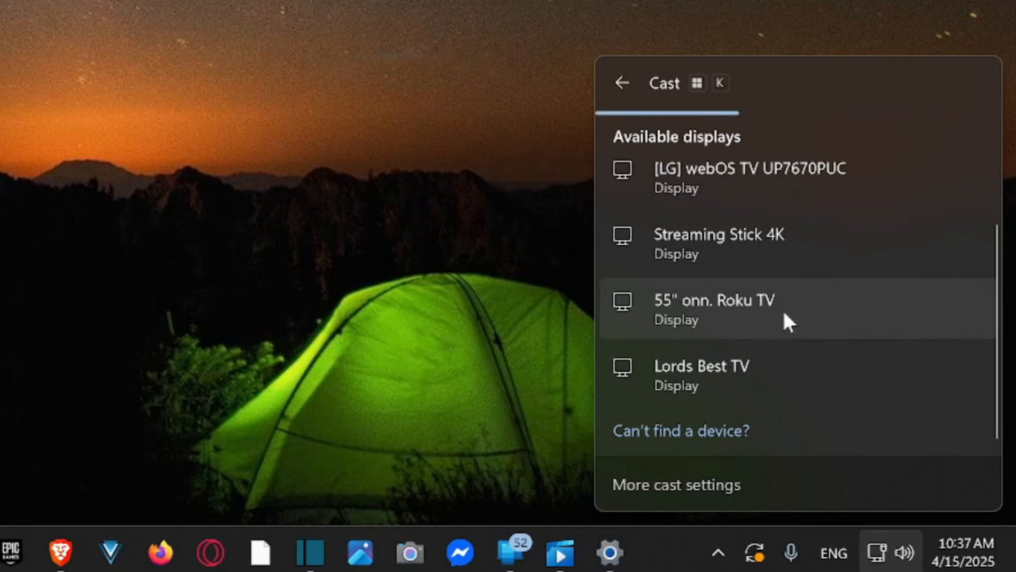
pyautogui.moveTo(764, 368)
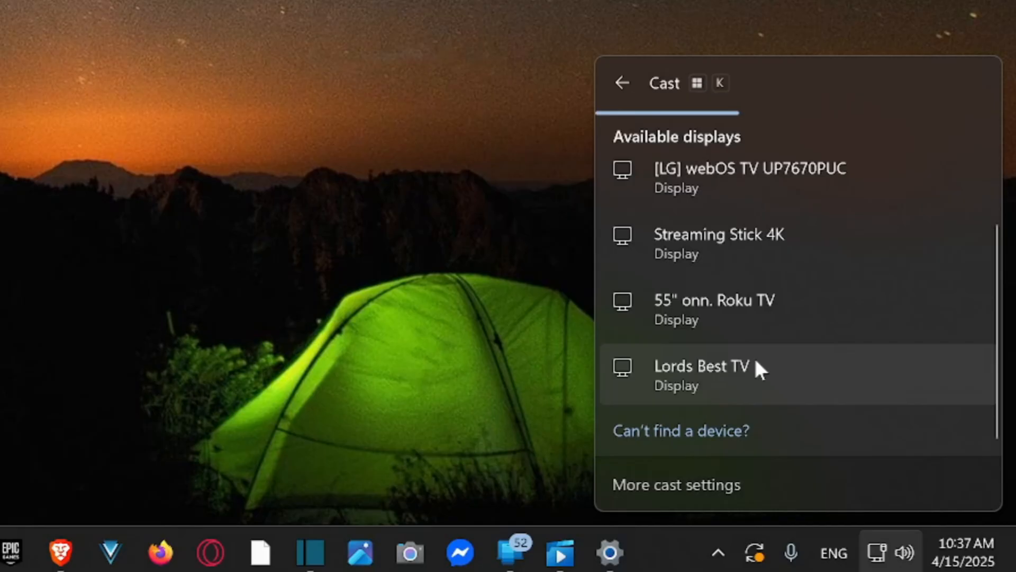
# Step: Connect to Lords Best TV from the Cast panel
pyautogui.click(701, 365)
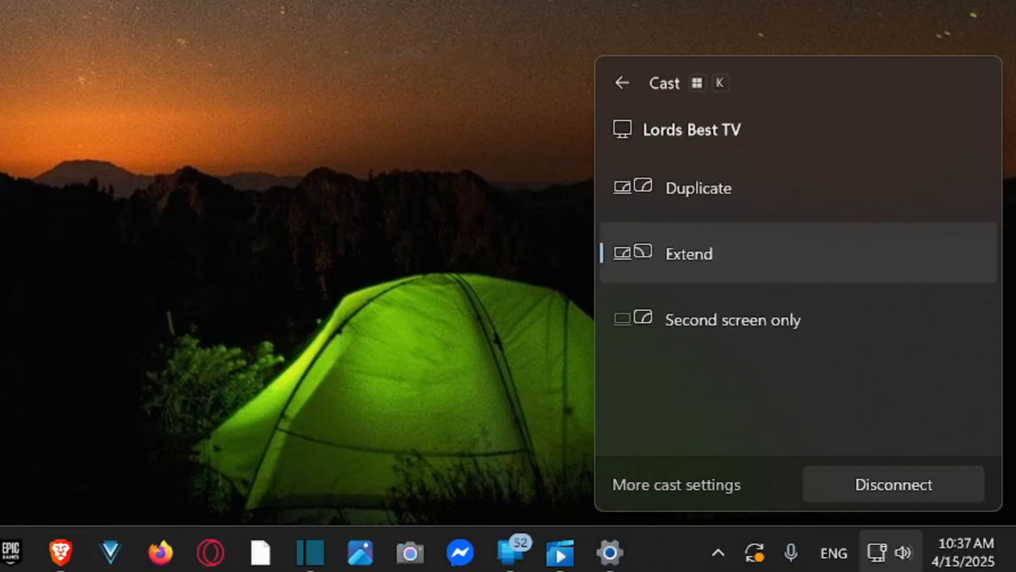
pyautogui.moveTo(718, 239)
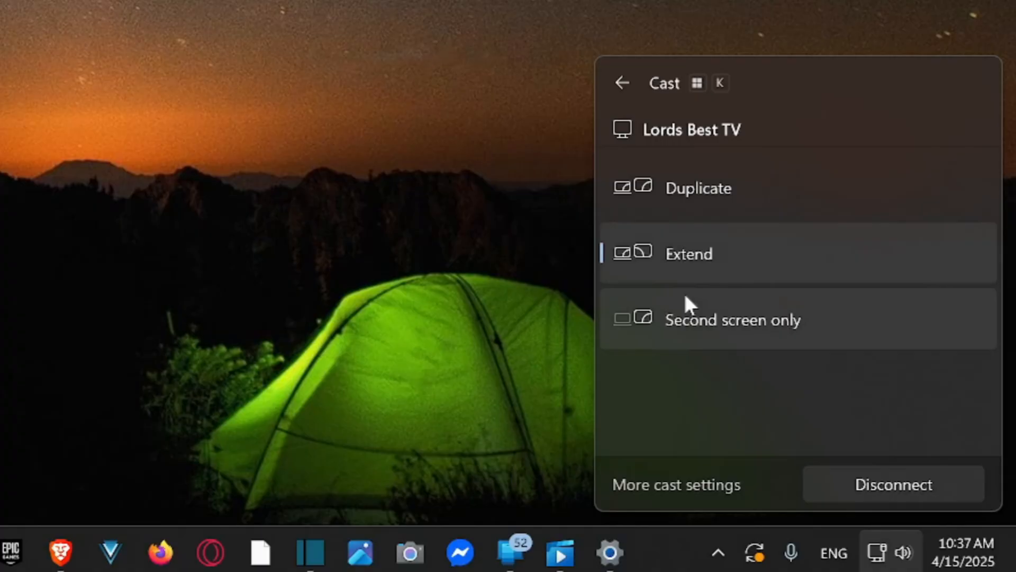
pyautogui.moveTo(751, 338)
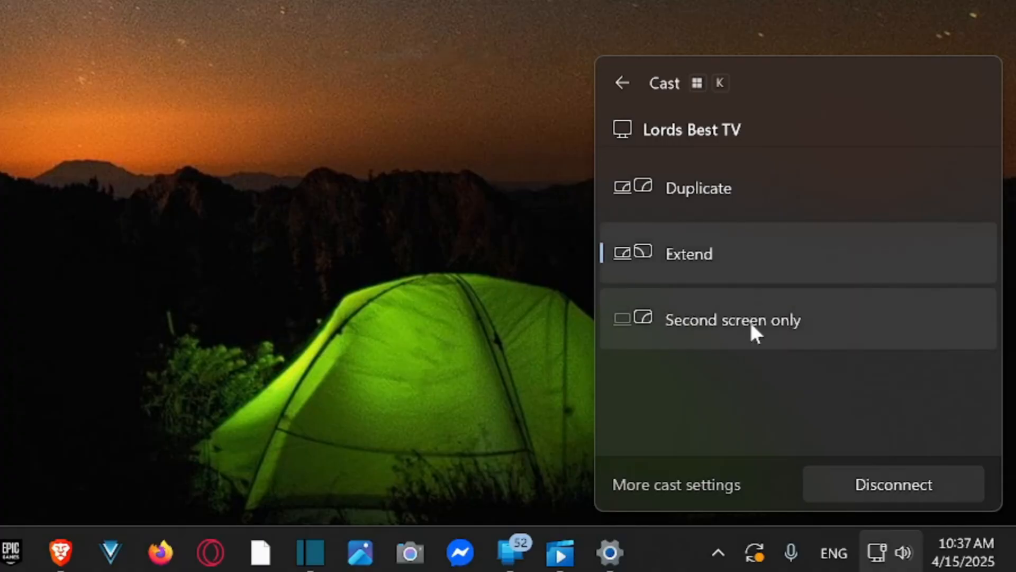
pyautogui.moveTo(739, 317)
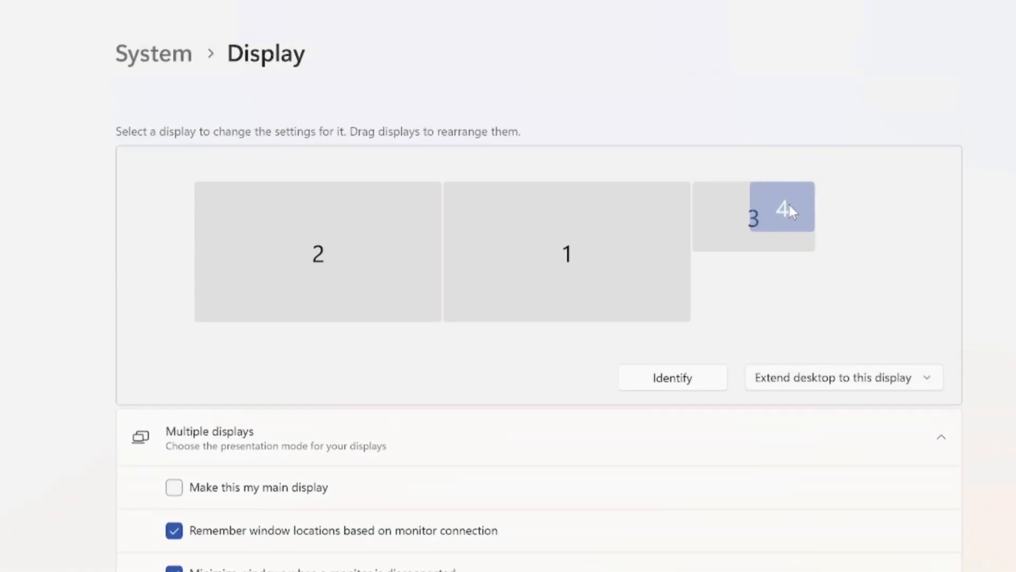
# Step: Place display 4 to the right of display 3, top-aligned, and apply the arrangement
pyautogui.moveTo(788, 211); pyautogui.dragTo(772, 220)
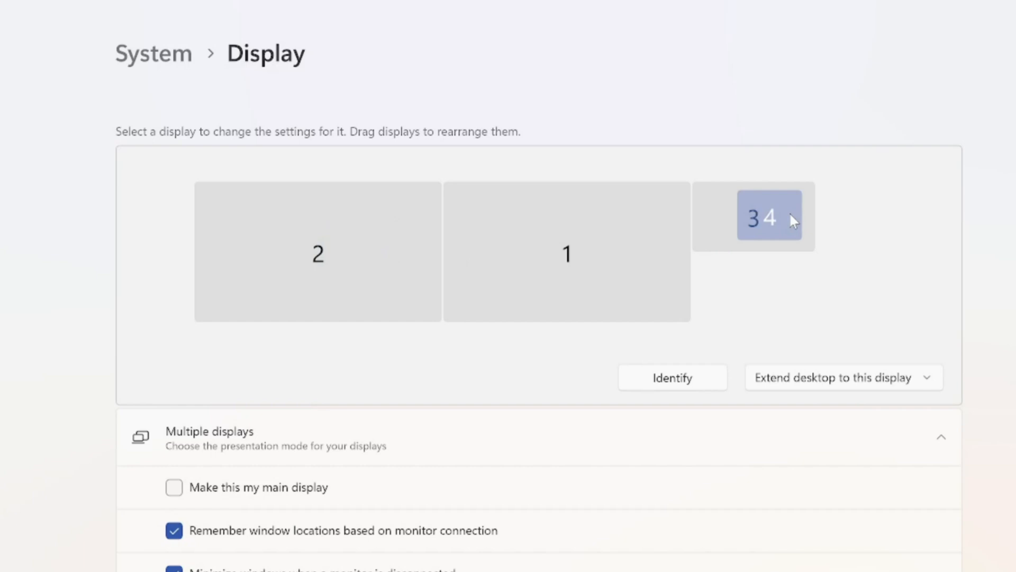
pyautogui.moveTo(768, 216); pyautogui.dragTo(859, 220)
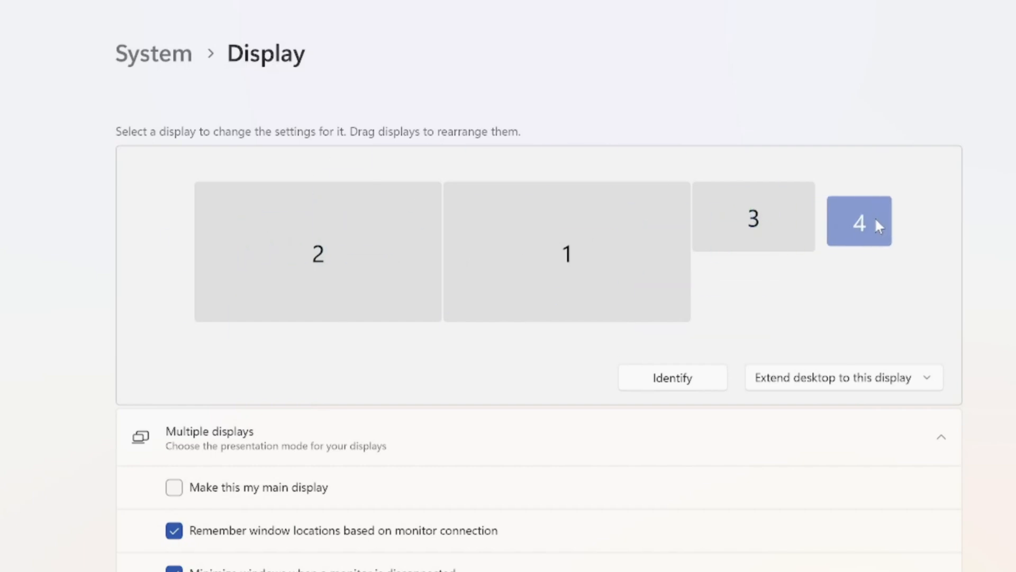
pyautogui.moveTo(858, 221); pyautogui.dragTo(474, 154)
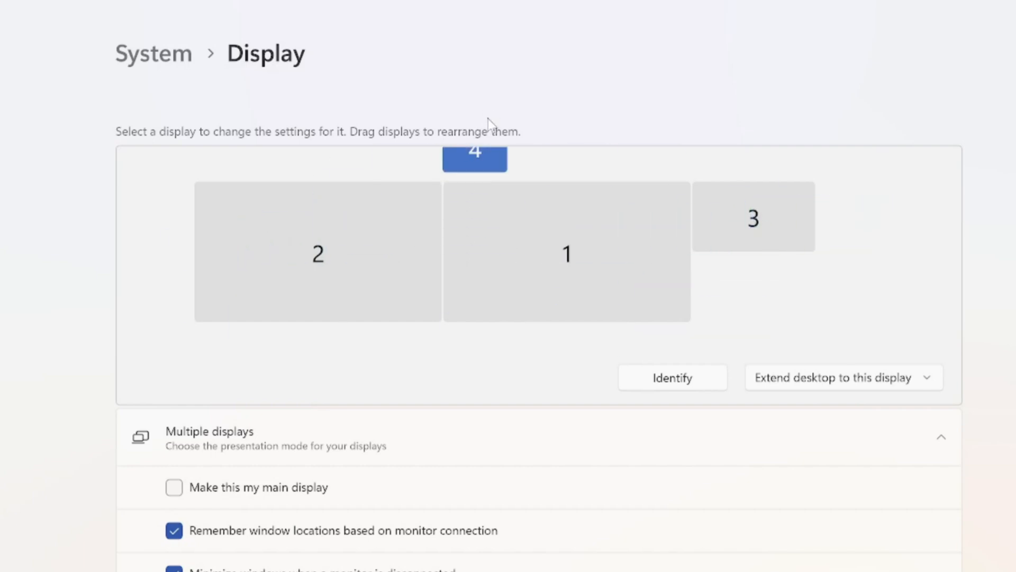
pyautogui.moveTo(474, 156); pyautogui.dragTo(768, 253)
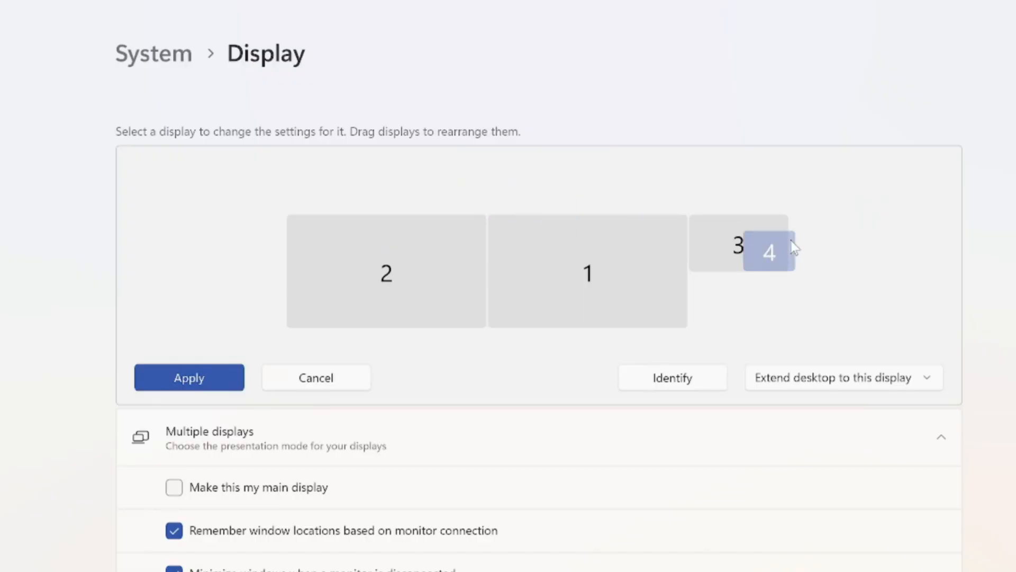
pyautogui.moveTo(769, 252); pyautogui.dragTo(835, 233)
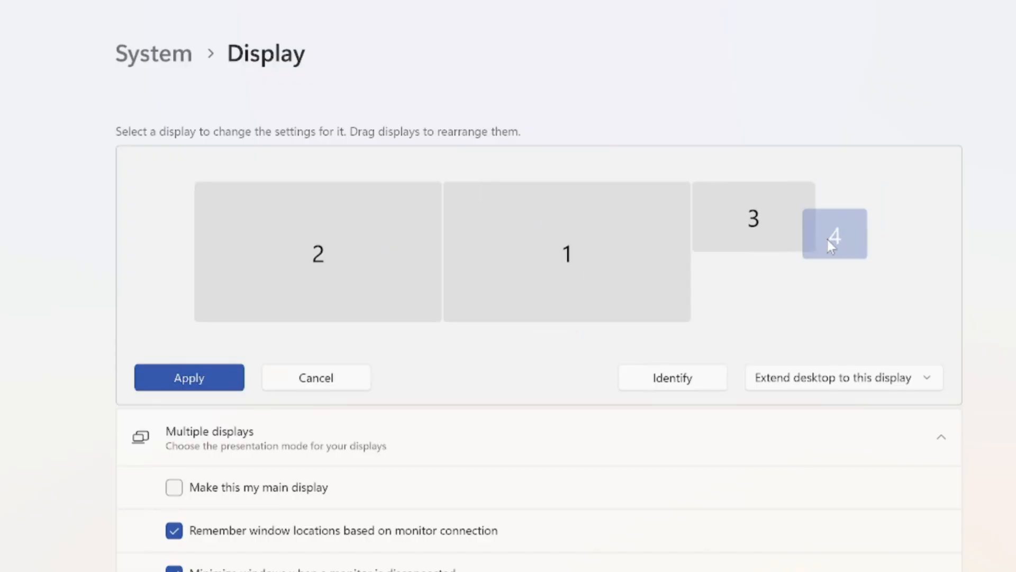
pyautogui.moveTo(836, 233); pyautogui.dragTo(842, 214)
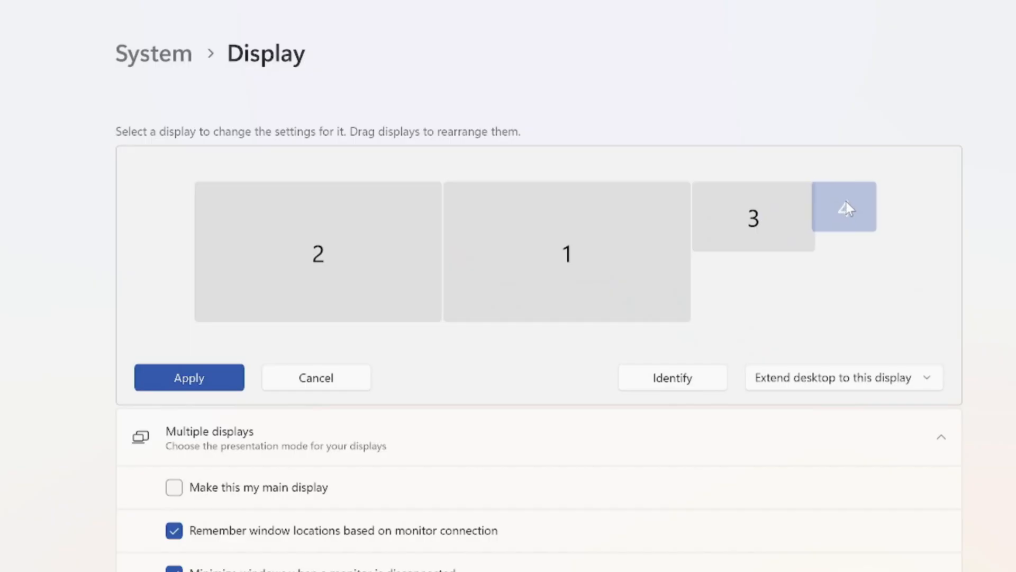
pyautogui.click(845, 208)
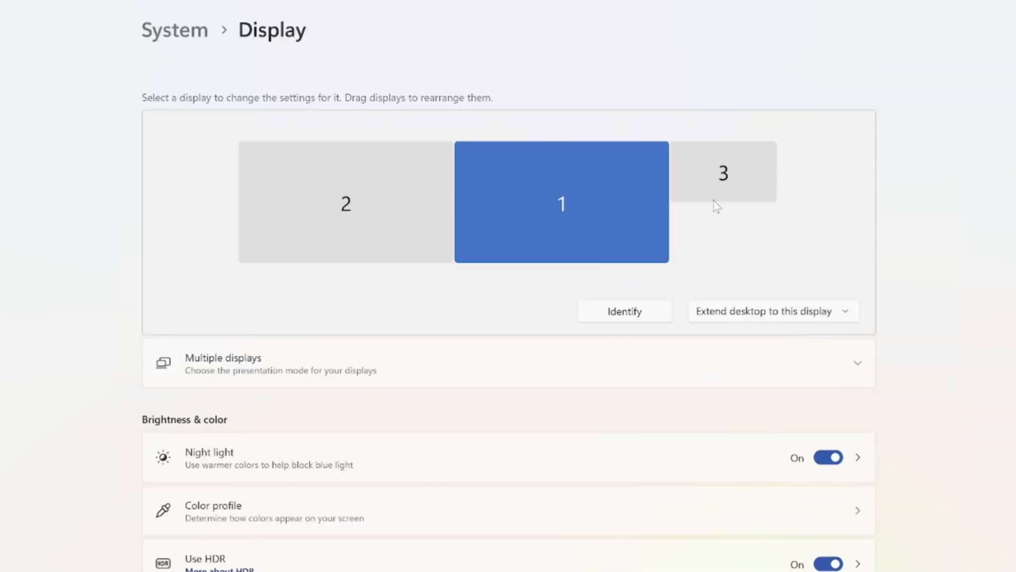
# Step: Select displays 2, 3 and 1, review the refresh rates and keep 60 Hz
pyautogui.click(345, 204)
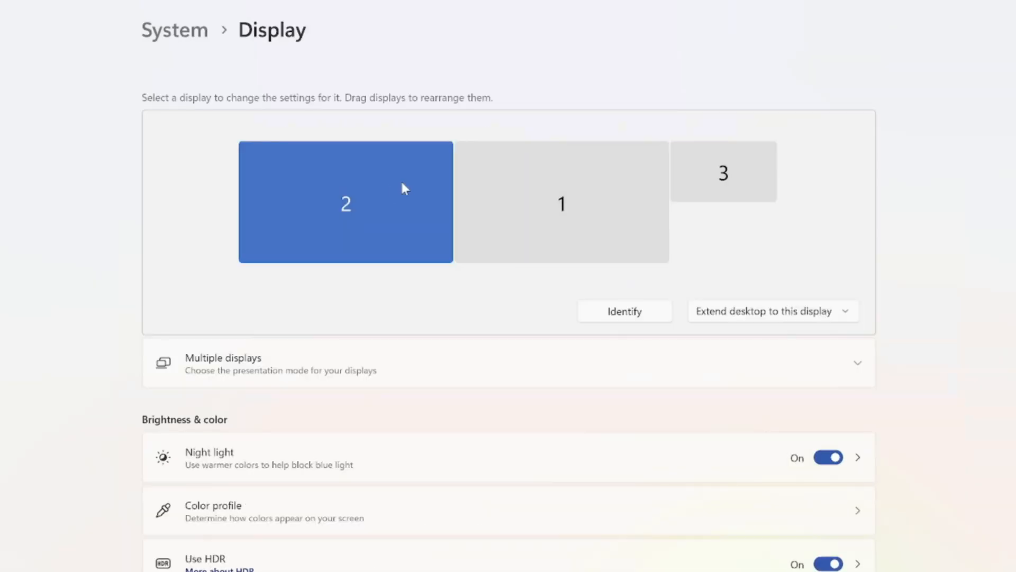
pyautogui.click(724, 173)
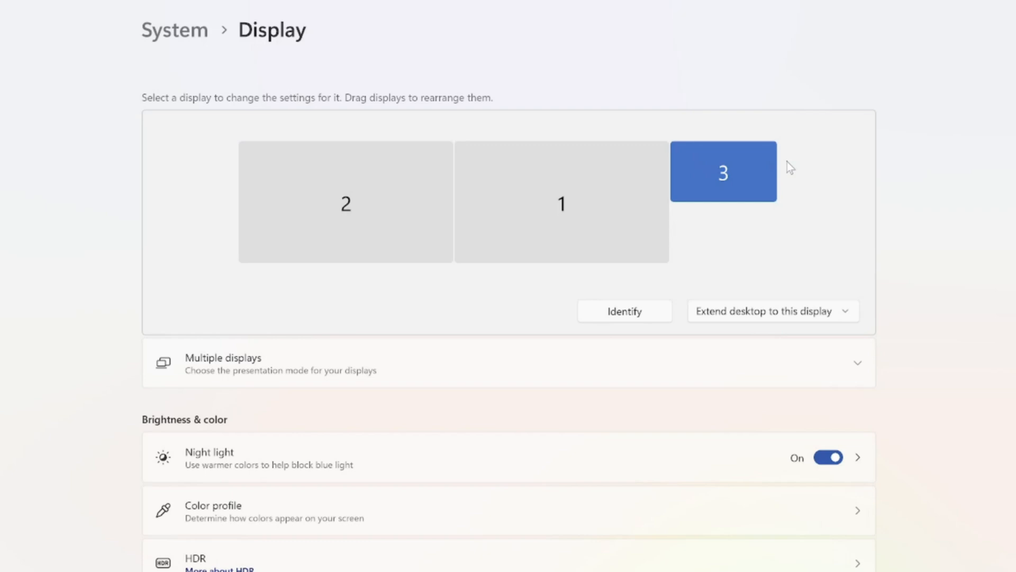
pyautogui.click(561, 202)
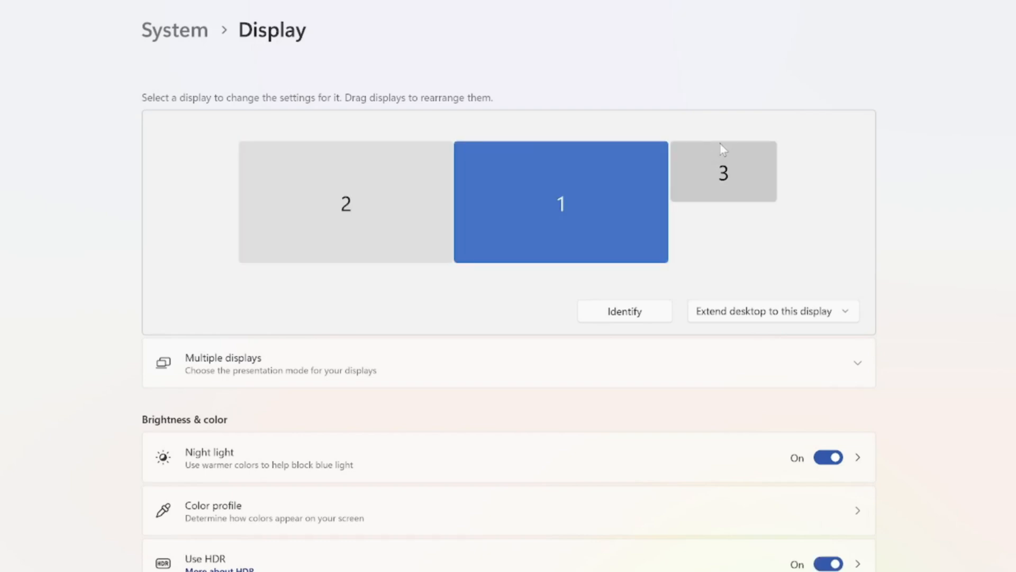
pyautogui.scroll(-3)
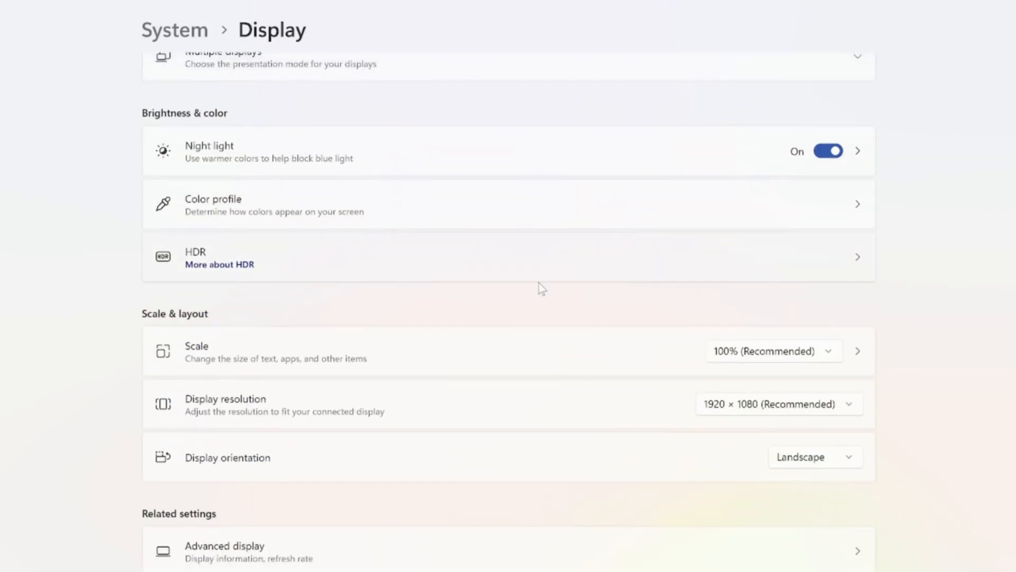
pyautogui.scroll(-3)
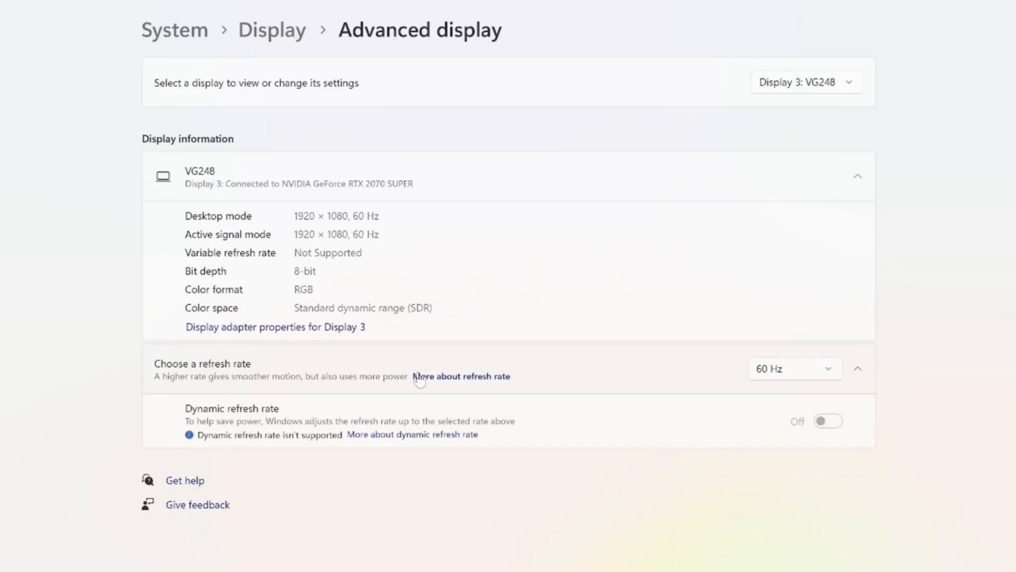
pyautogui.click(795, 368)
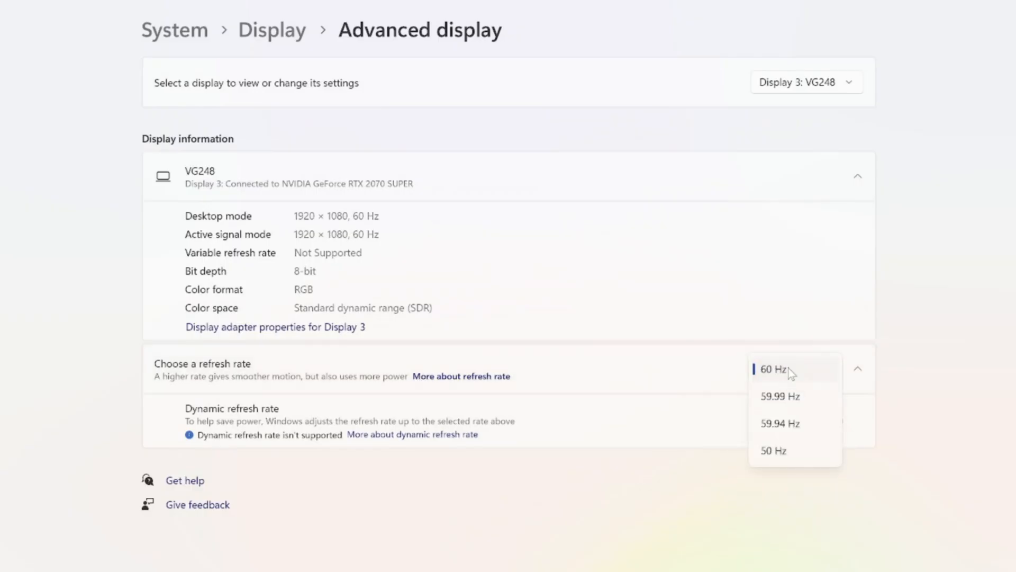
pyautogui.click(774, 368)
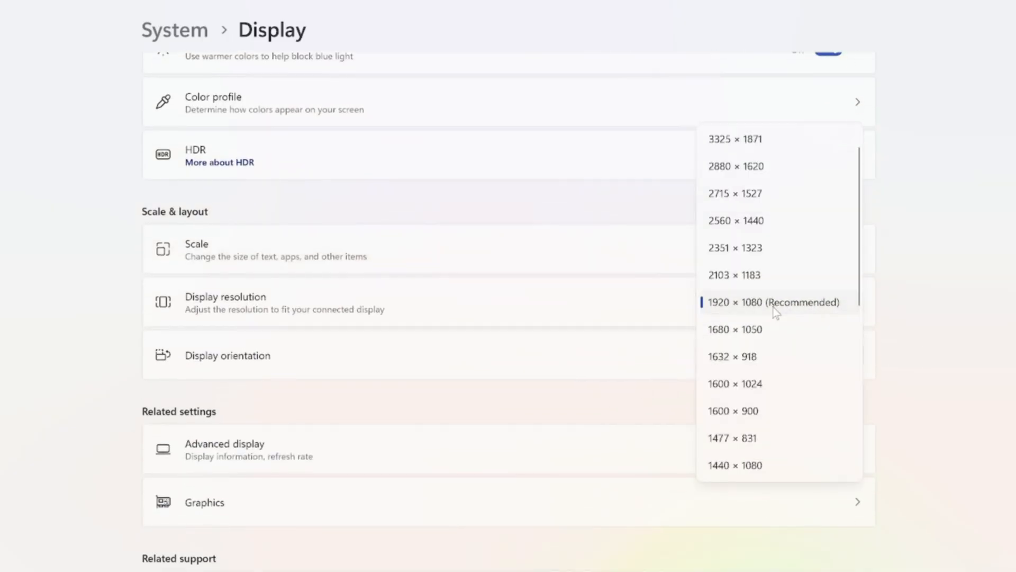
pyautogui.moveTo(798, 275)
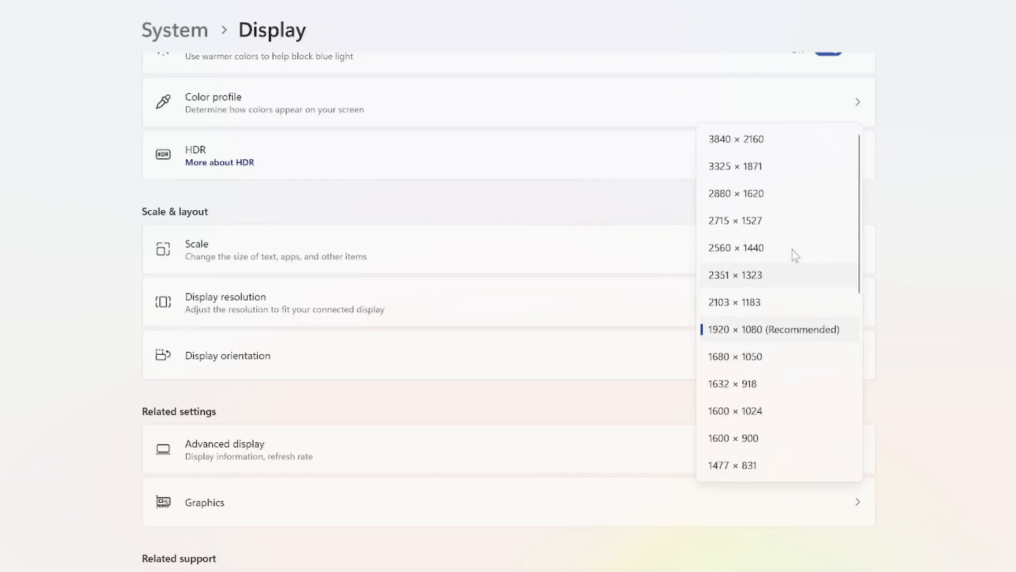
pyautogui.moveTo(720, 150)
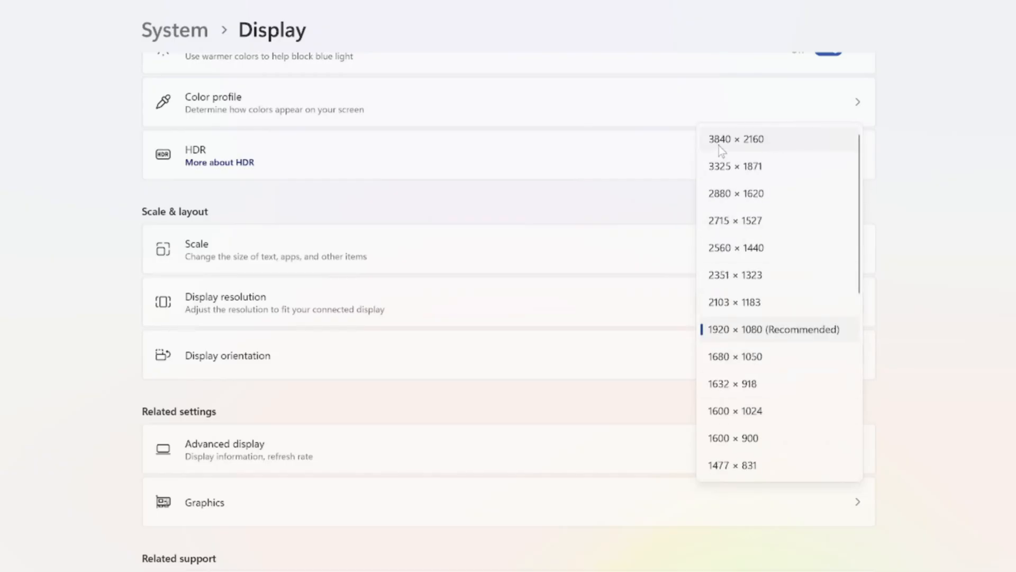
# Step: Keep the recommended 1920 × 1080 resolution after reviewing the list
pyautogui.click(774, 330)
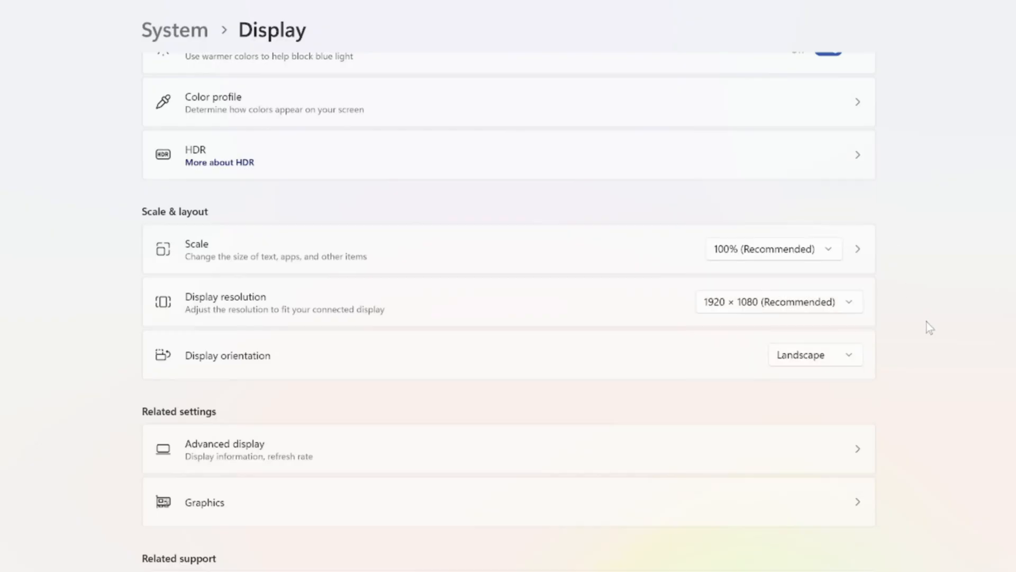
pyautogui.moveTo(710, 402)
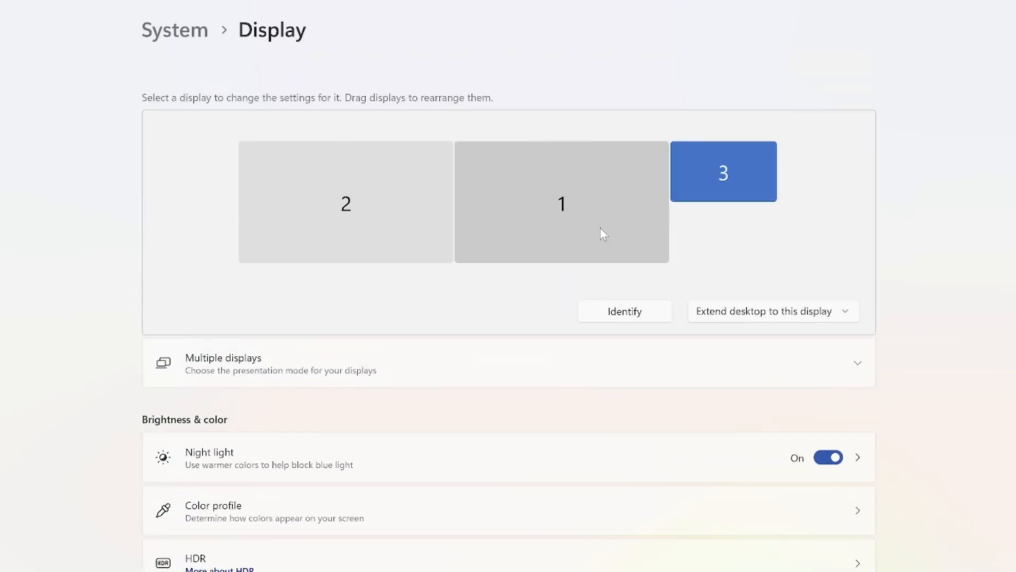
pyautogui.scroll(-3)
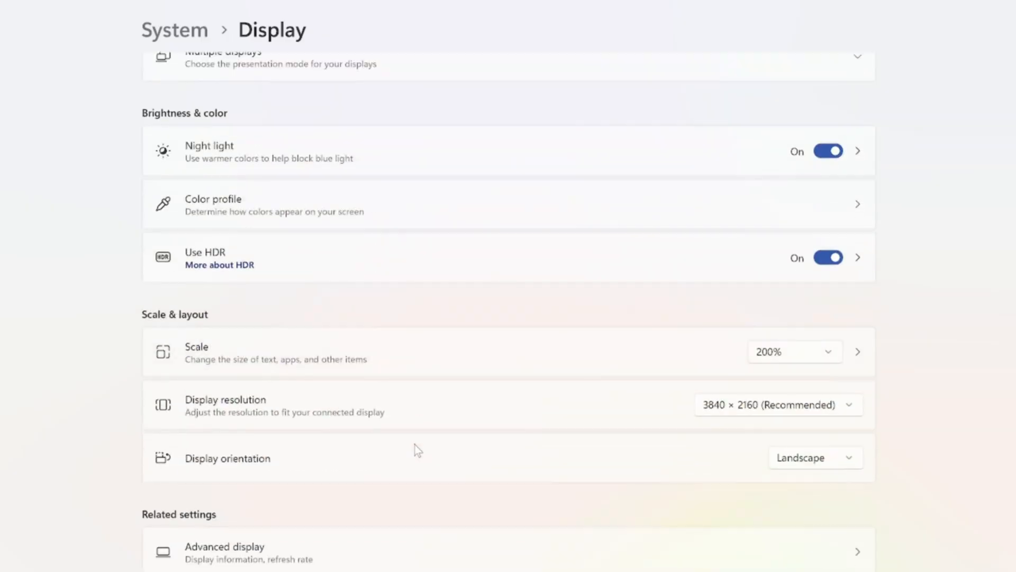
pyautogui.scroll(-3)
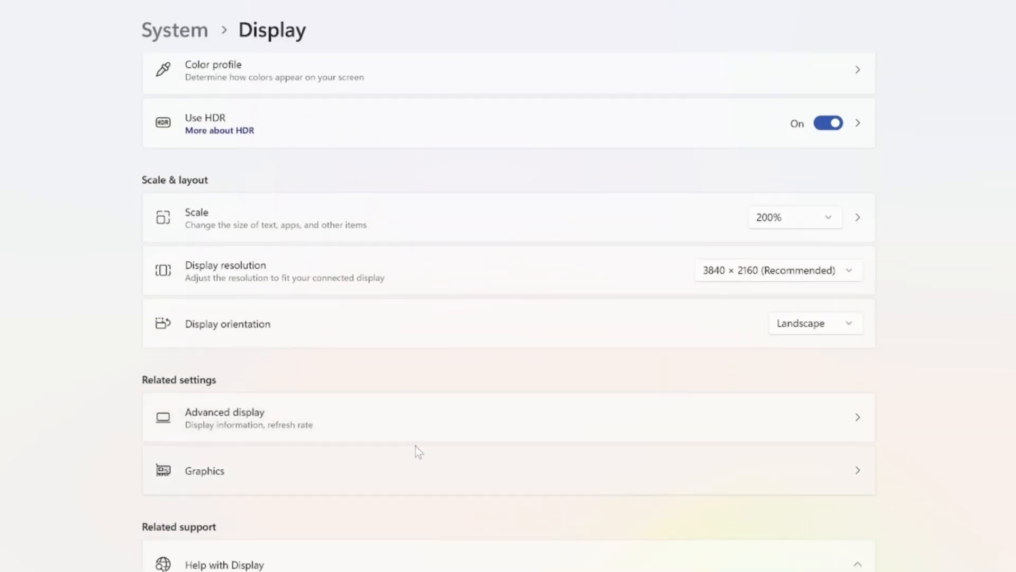